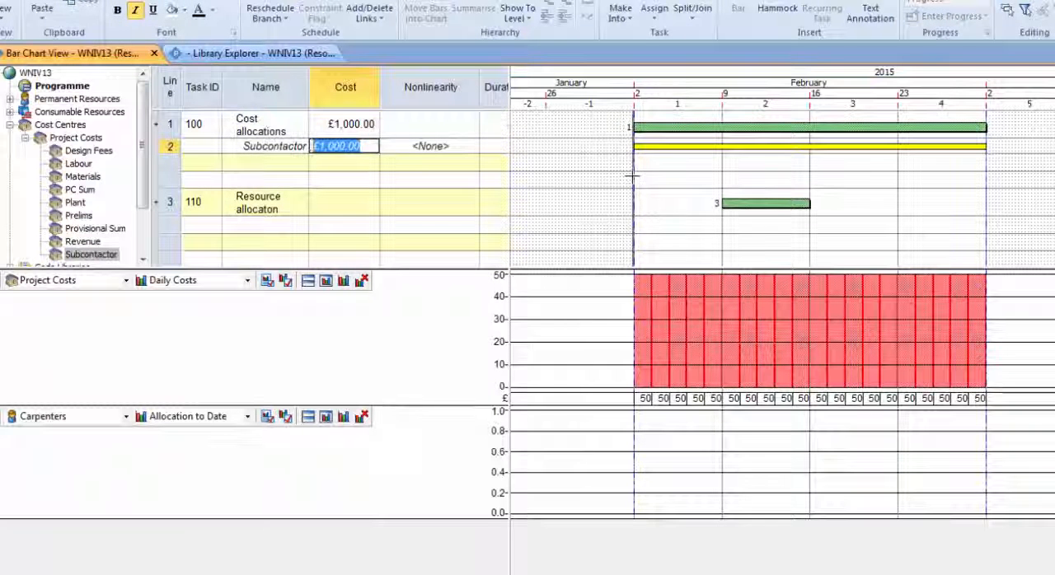
Step: Give task 100's £1,000 Subcontractor cost a Bell Shaped curve and stretch the task to 4 weeks
{"action": "key", "text": "Enter"}
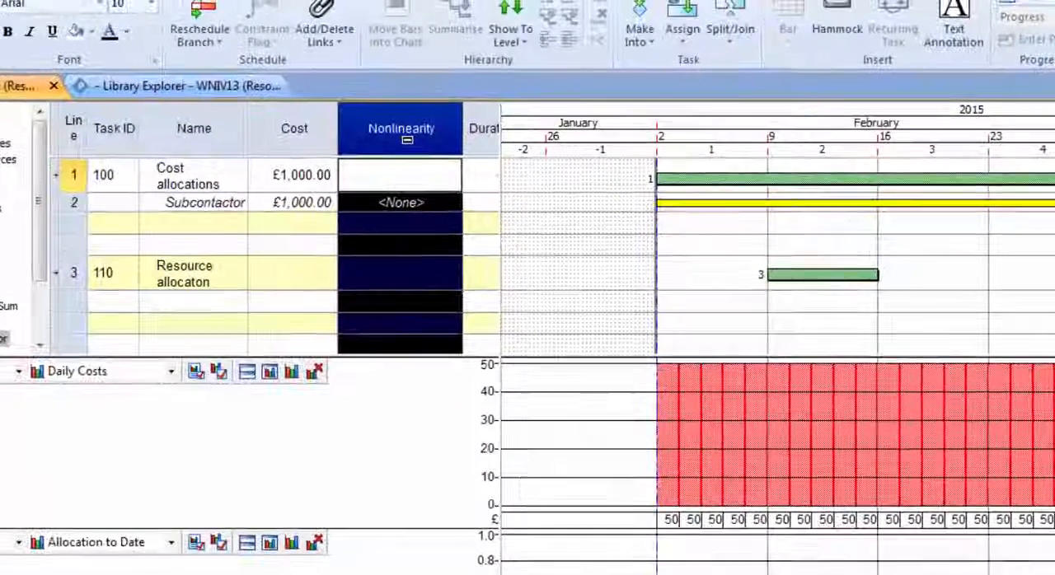
{"action": "left_click", "coordinate": [400, 202]}
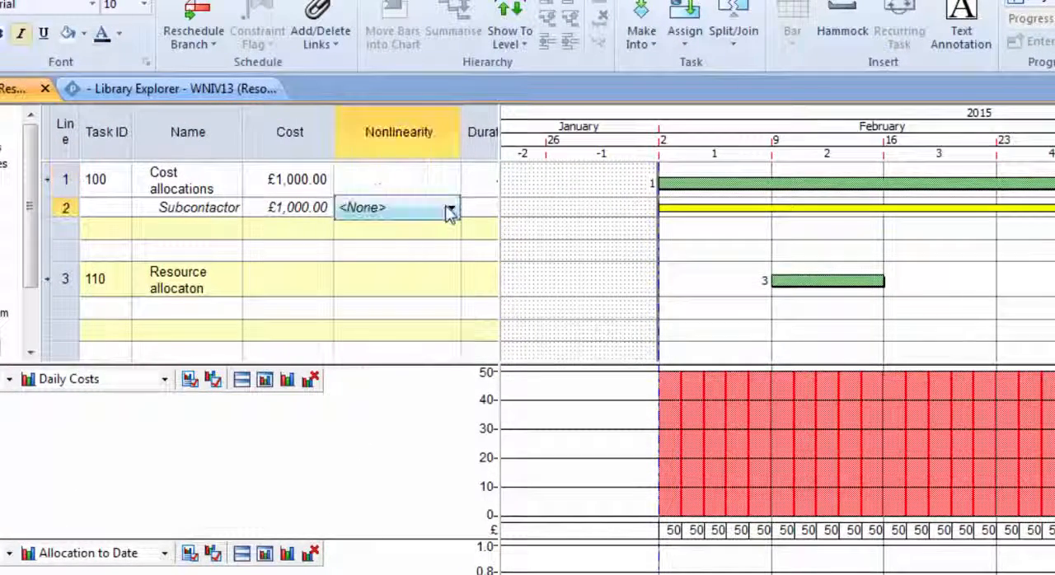
{"action": "left_click", "coordinate": [449, 207]}
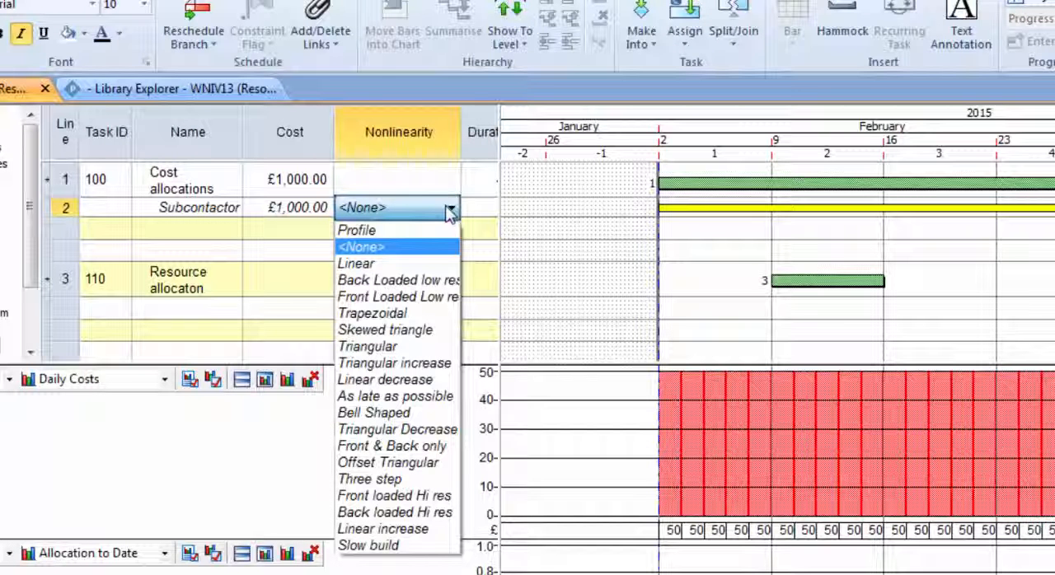
{"action": "mouse_move", "coordinate": [394, 364]}
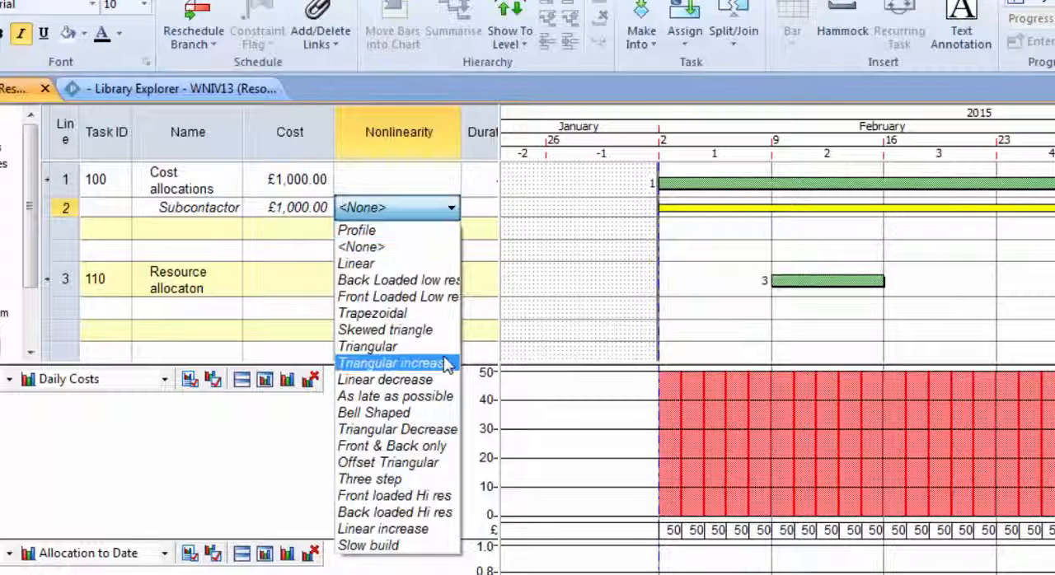
{"action": "left_click", "coordinate": [373, 412]}
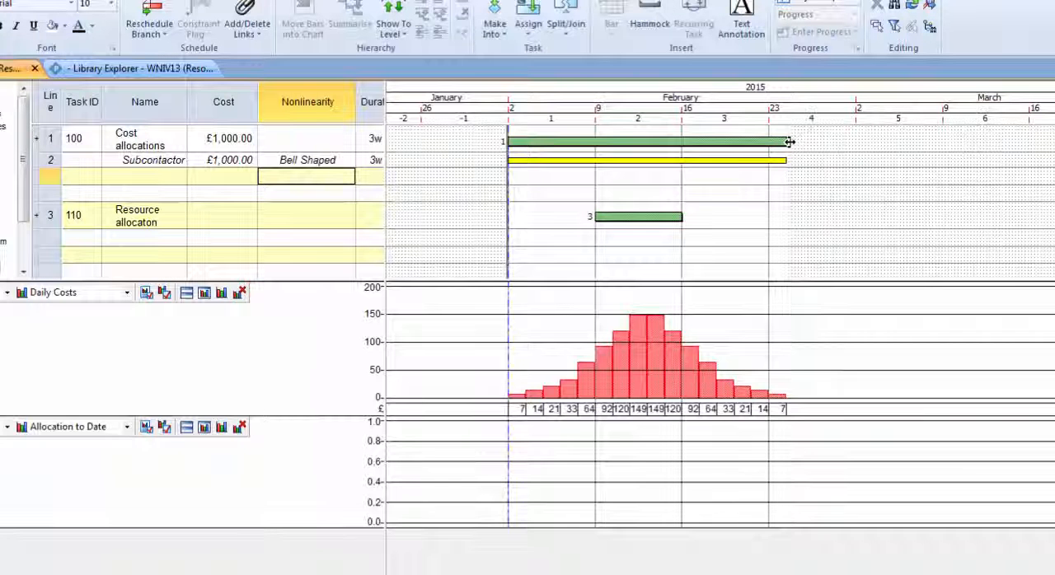
{"action": "left_click_drag", "start_coordinate": [788, 141], "coordinate": [874, 141]}
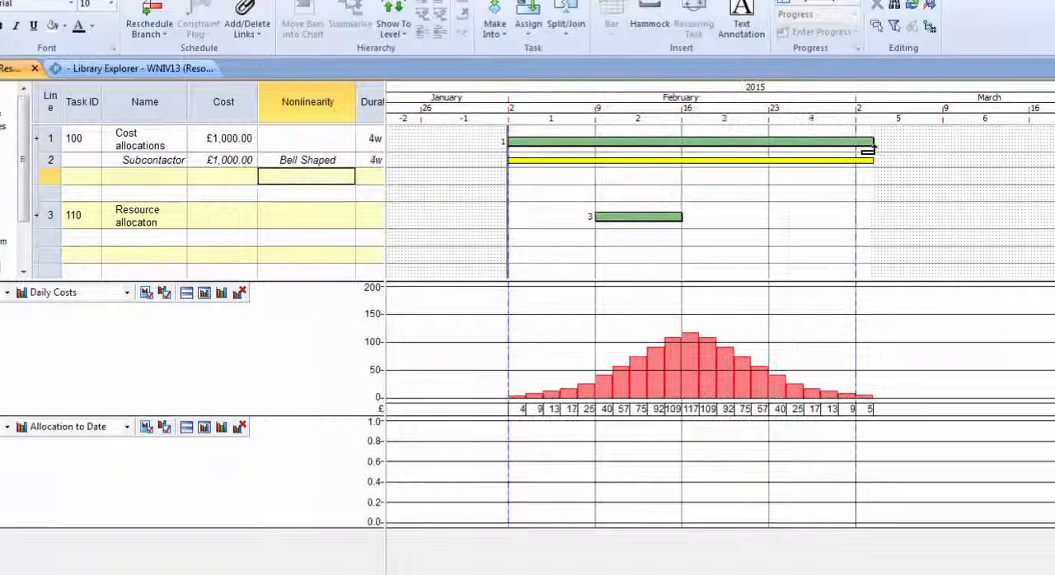
{"action": "mouse_move", "coordinate": [808, 141]}
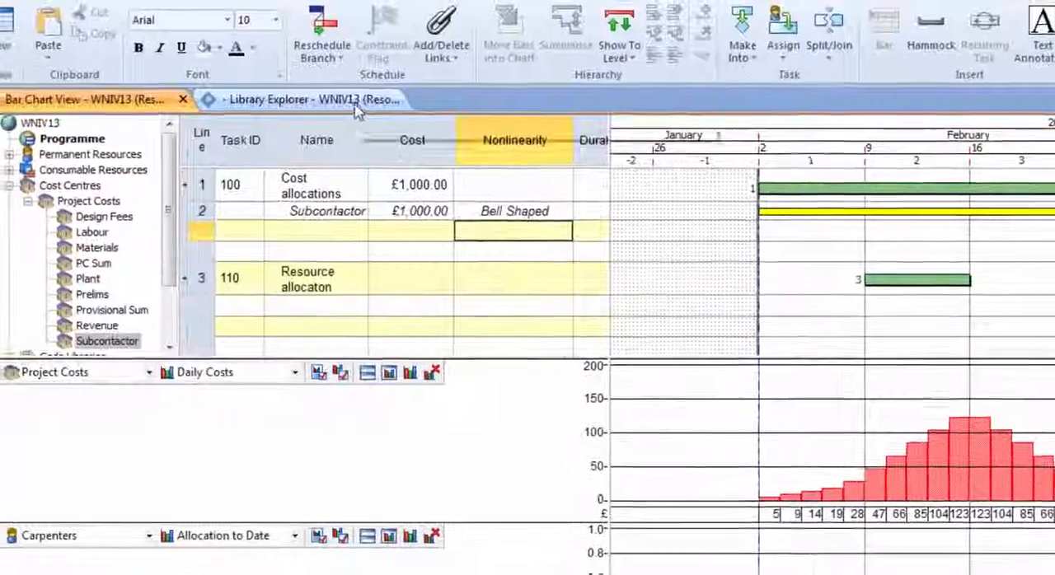
Step: Create a resource curve named 'Slow build' under Resource Curve and open its properties
{"action": "left_click", "coordinate": [313, 99]}
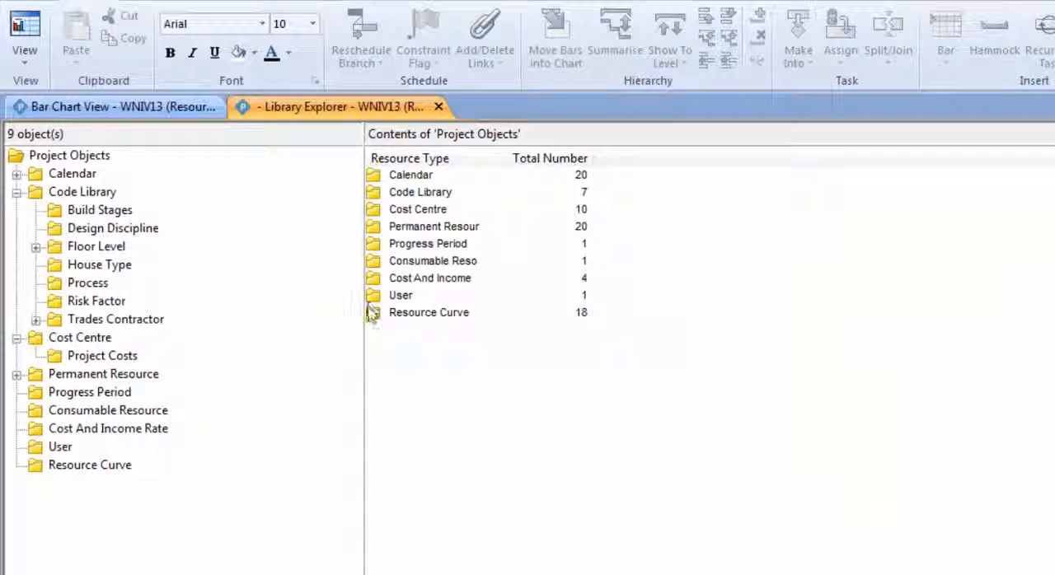
{"action": "left_click", "coordinate": [429, 312]}
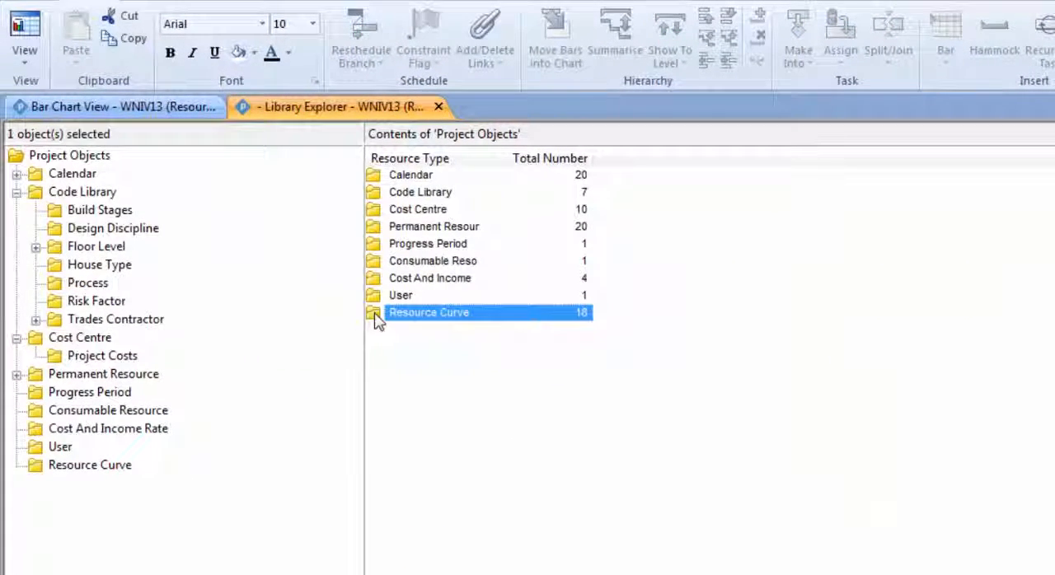
{"action": "double_click", "coordinate": [428, 312]}
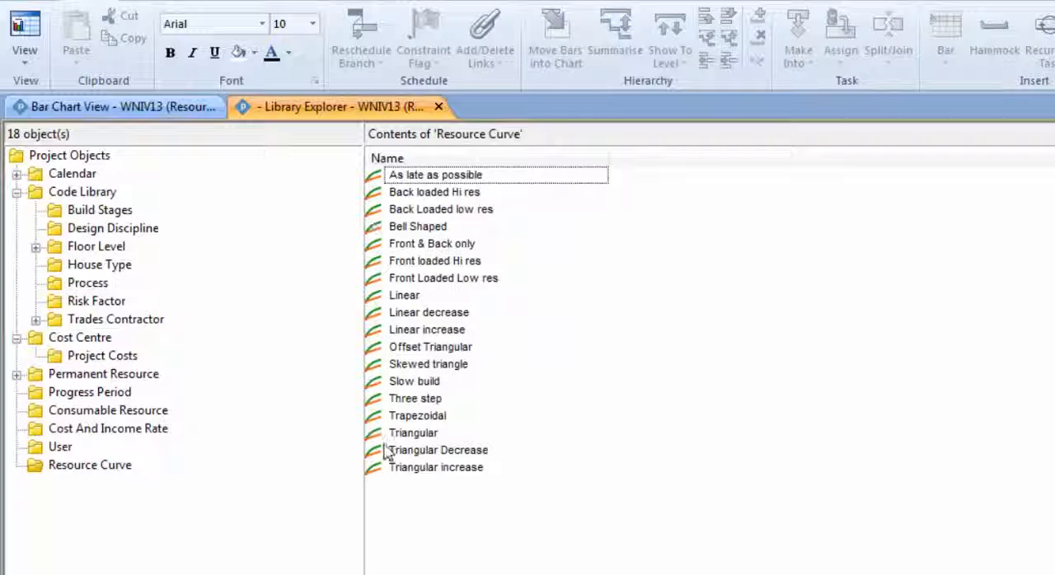
{"action": "mouse_move", "coordinate": [420, 492]}
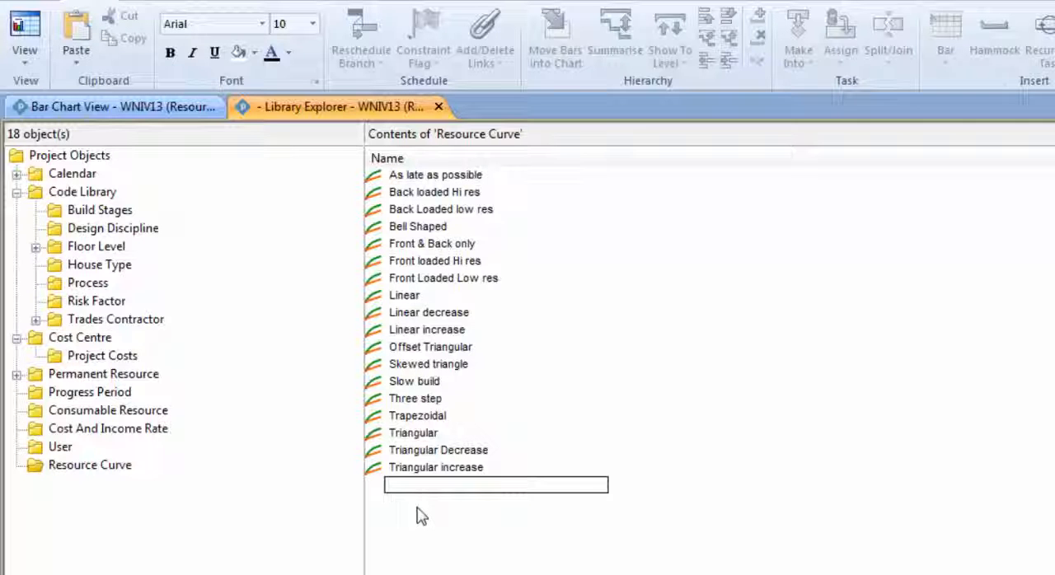
{"action": "type", "text": "Slow build"}
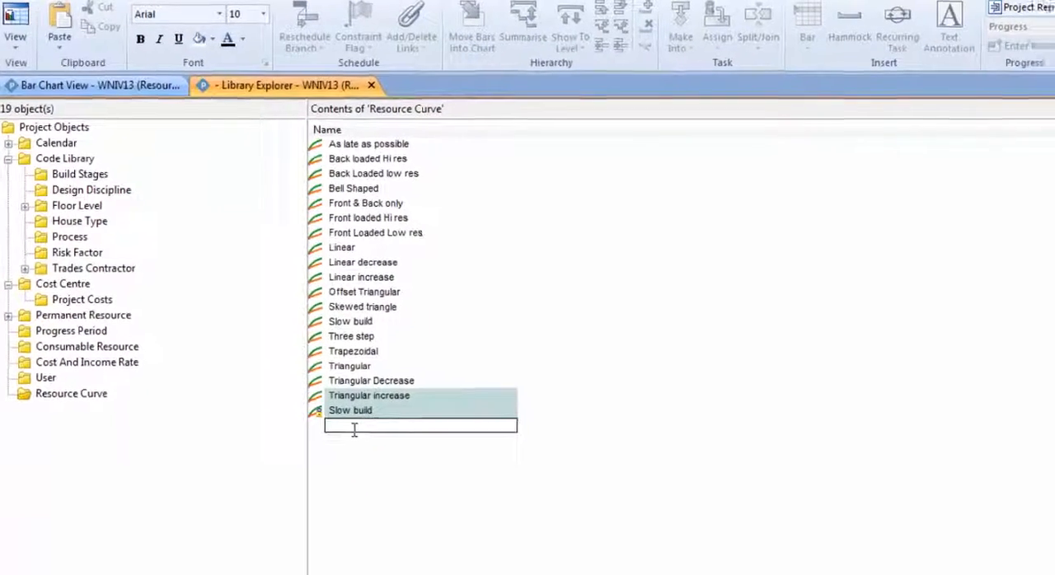
{"action": "double_click", "coordinate": [350, 411]}
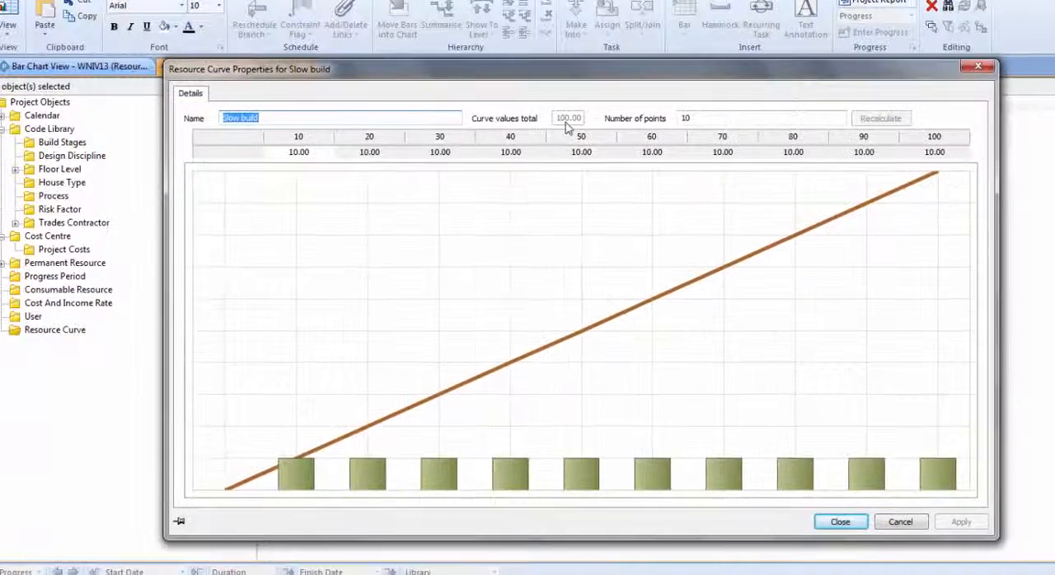
Step: Enter Slow build point values 1 to 10 and recalculate them to total 100
{"action": "left_click", "coordinate": [758, 118]}
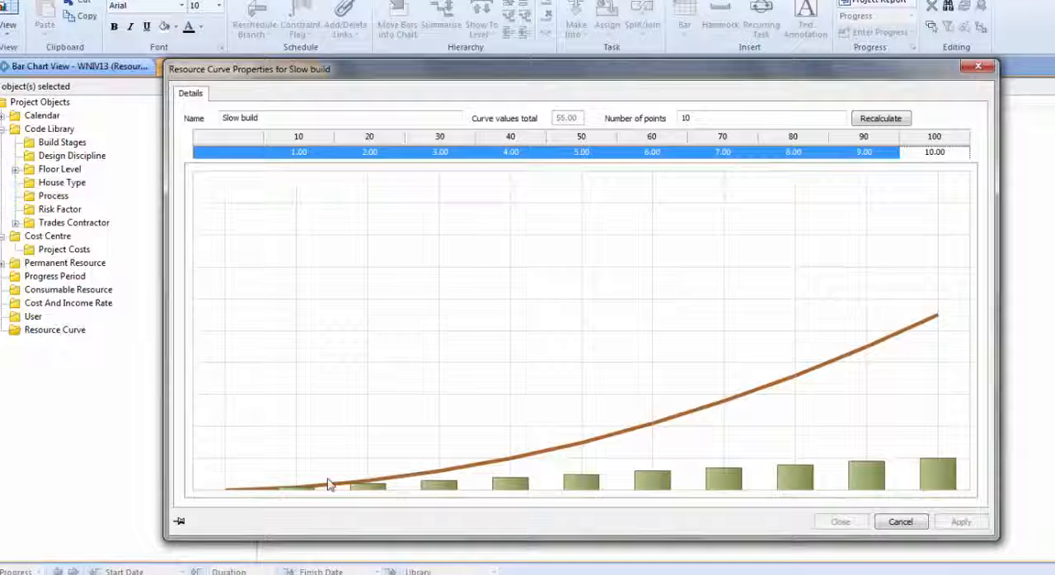
{"action": "mouse_move", "coordinate": [648, 445]}
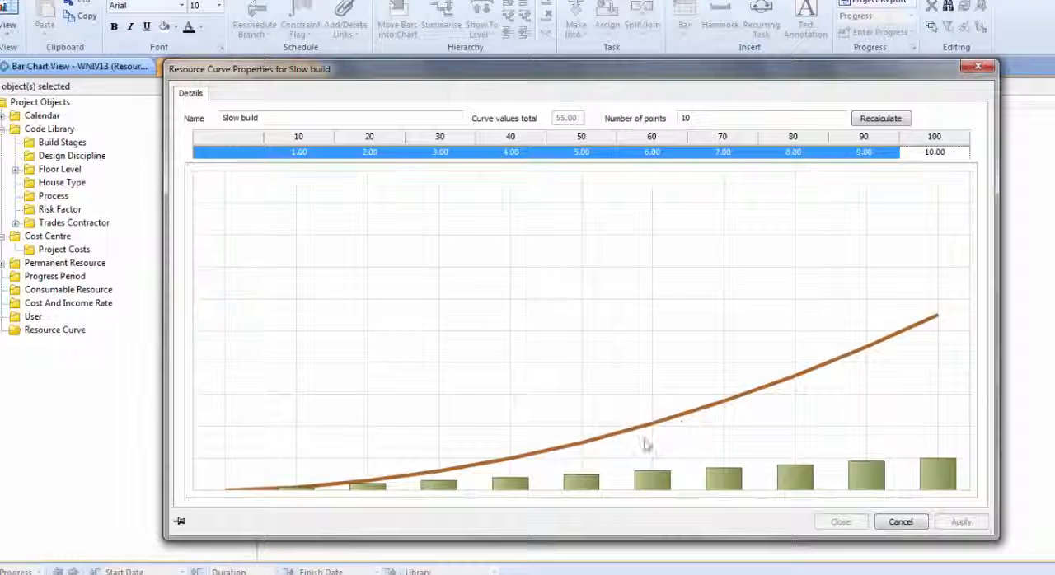
{"action": "mouse_move", "coordinate": [909, 338]}
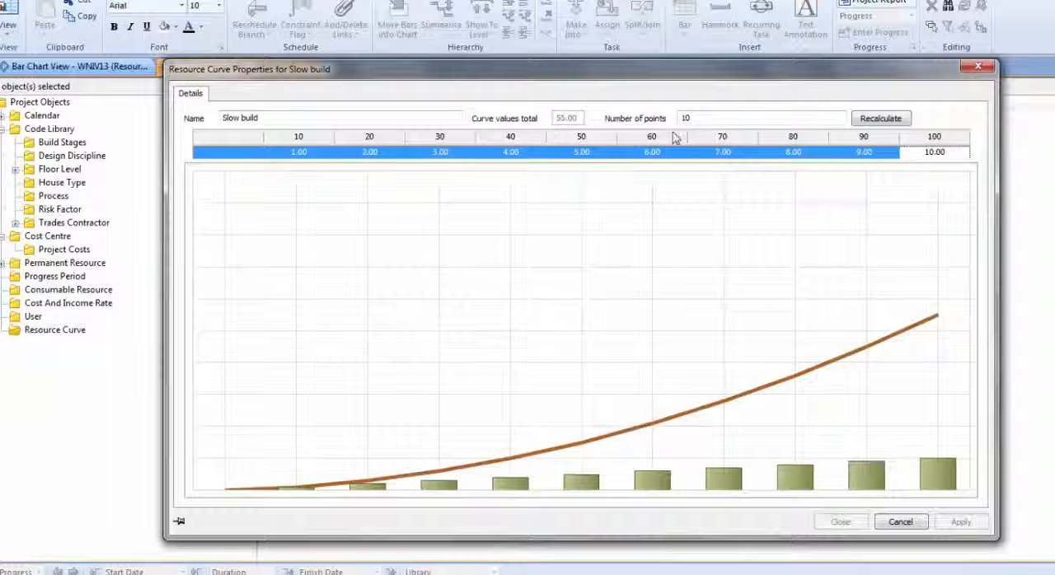
{"action": "left_click", "coordinate": [881, 118]}
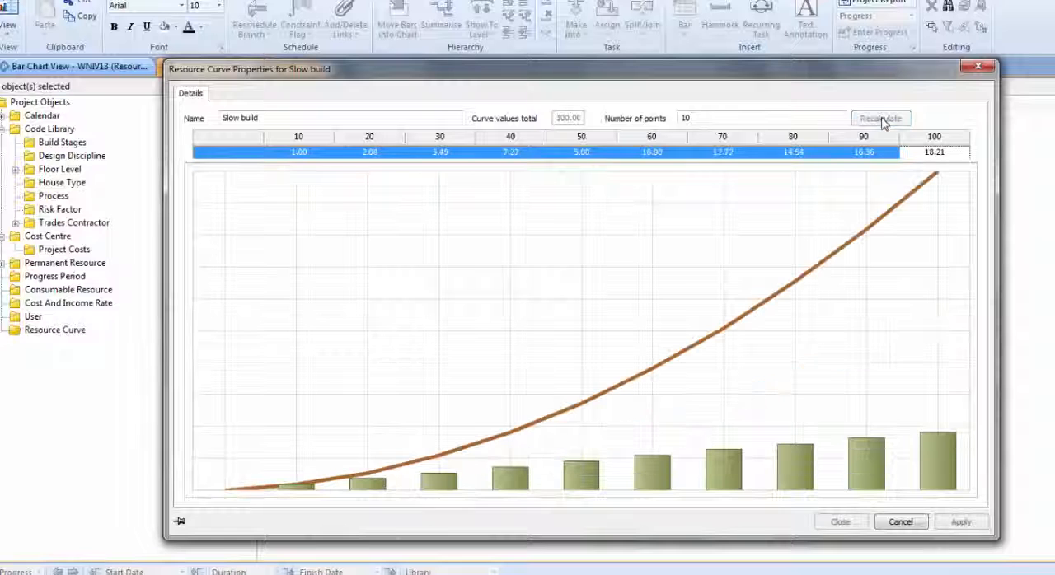
{"action": "left_click", "coordinate": [880, 118]}
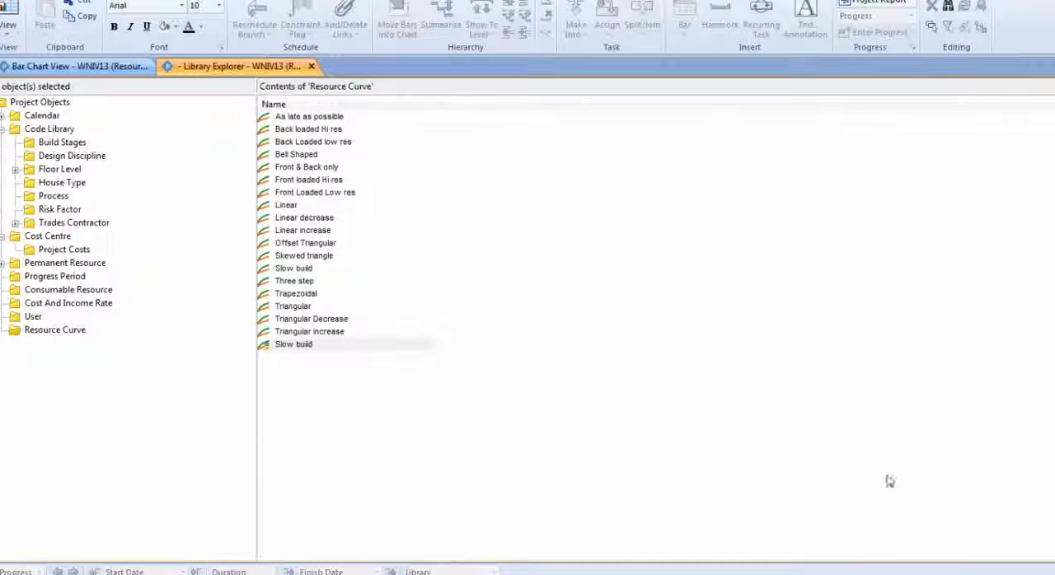
Step: Apply the Slow build curve to task 100's Subcontractor cost, so daily costs rise 9 to 91
{"action": "left_click", "coordinate": [293, 344]}
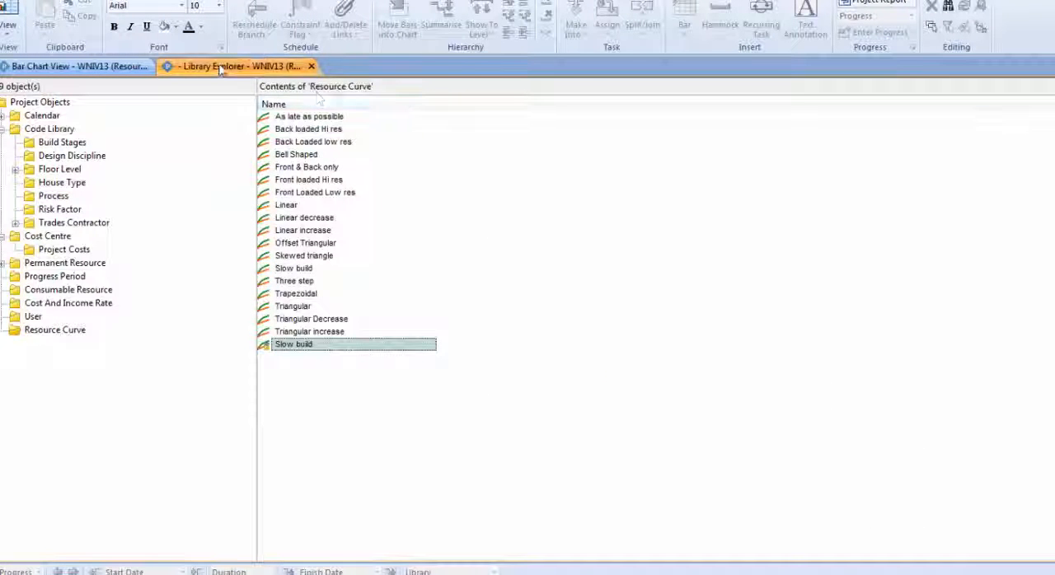
{"action": "left_click", "coordinate": [74, 66]}
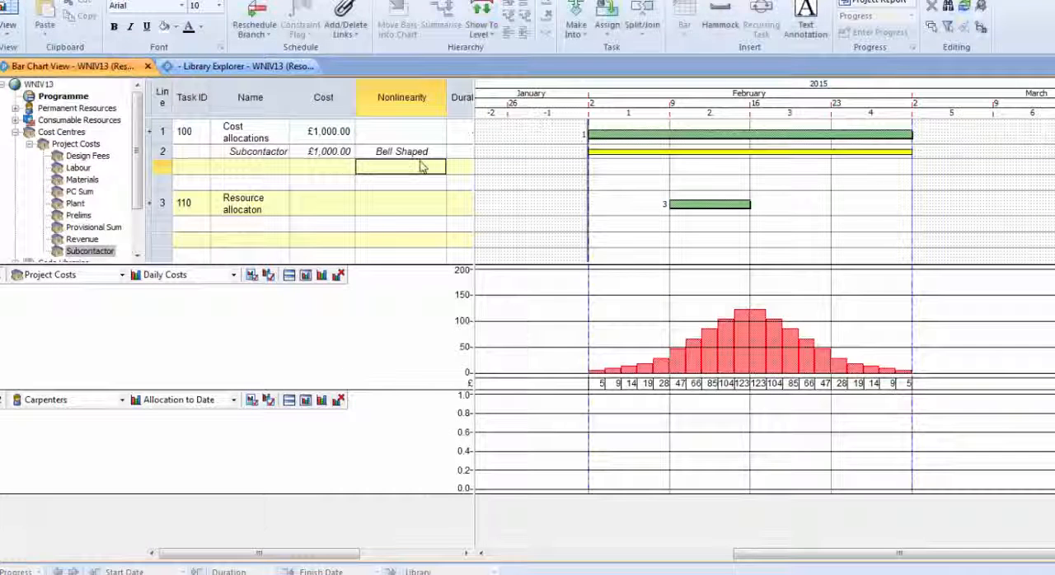
{"action": "left_click", "coordinate": [428, 153]}
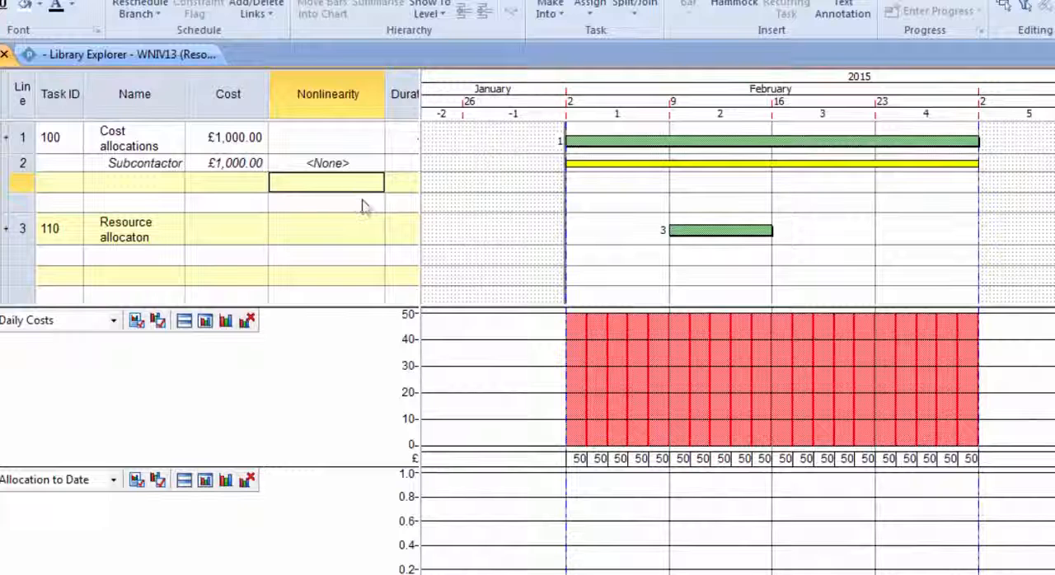
{"action": "left_click", "coordinate": [376, 163]}
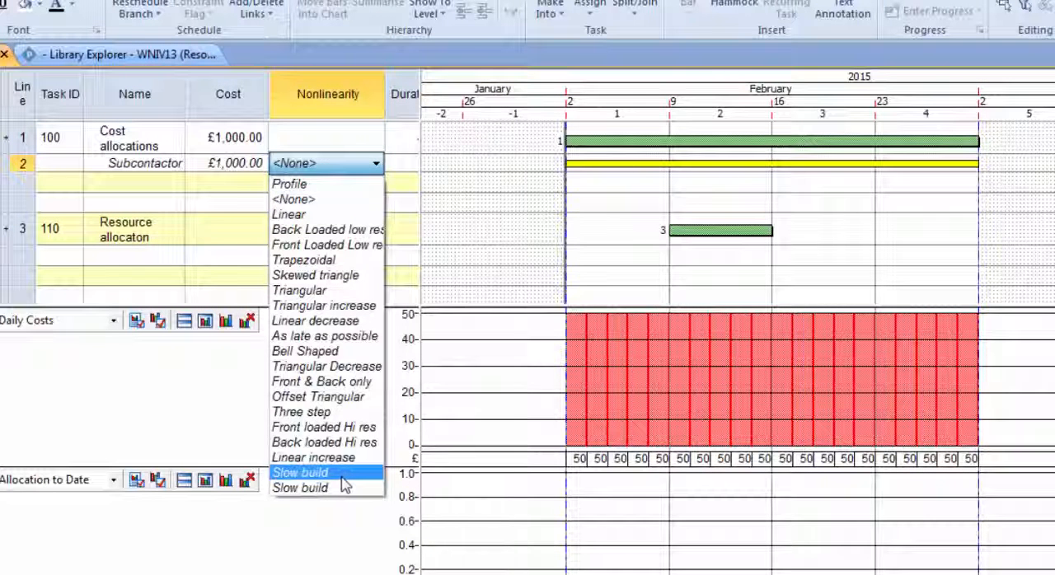
{"action": "left_click", "coordinate": [299, 472]}
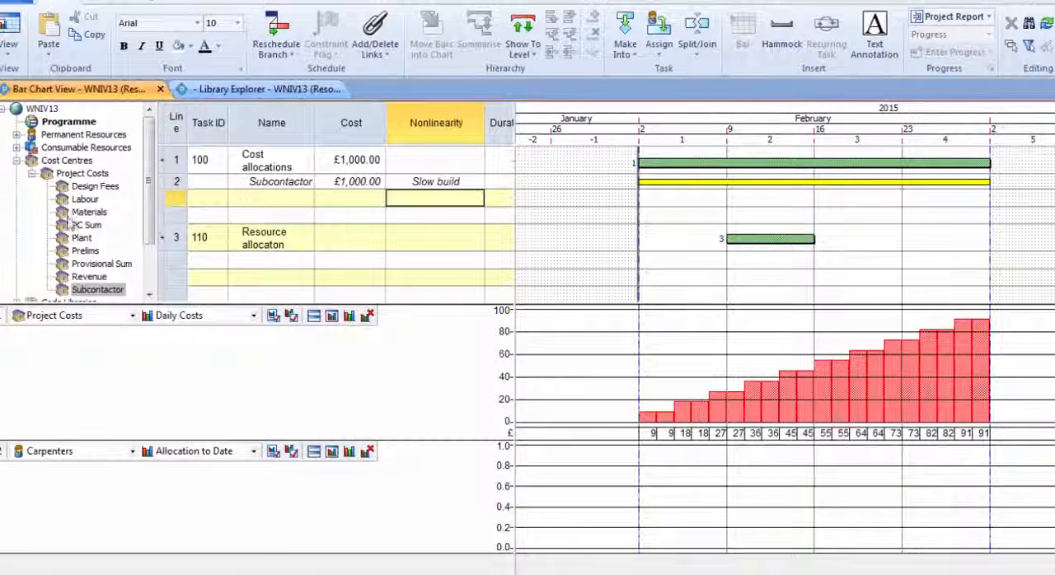
Step: Add a £500.00 Materials cost to task 100 with a Back Loaded low res curve
{"action": "left_click", "coordinate": [88, 212]}
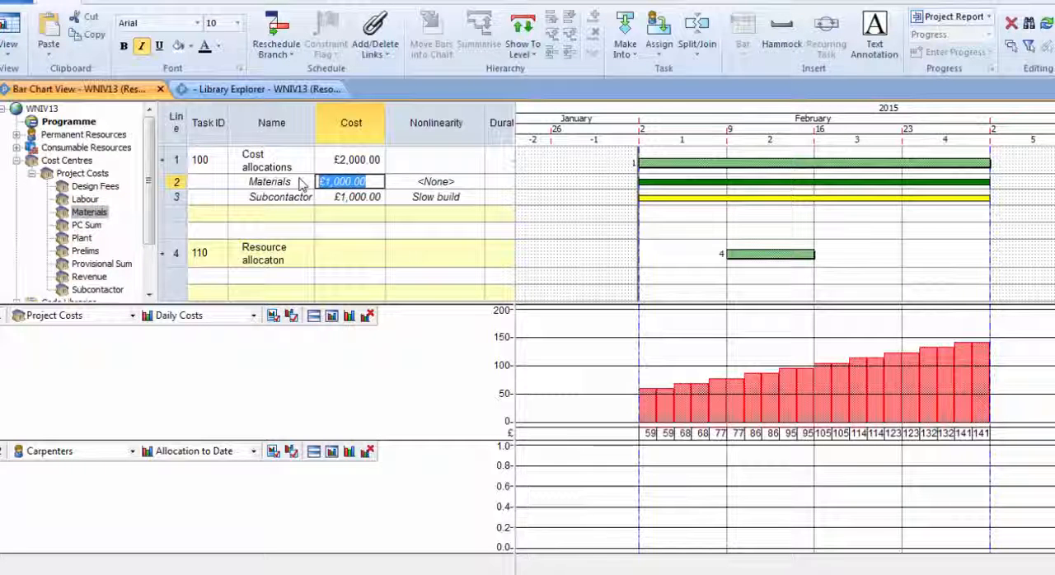
{"action": "type", "text": "500.00"}
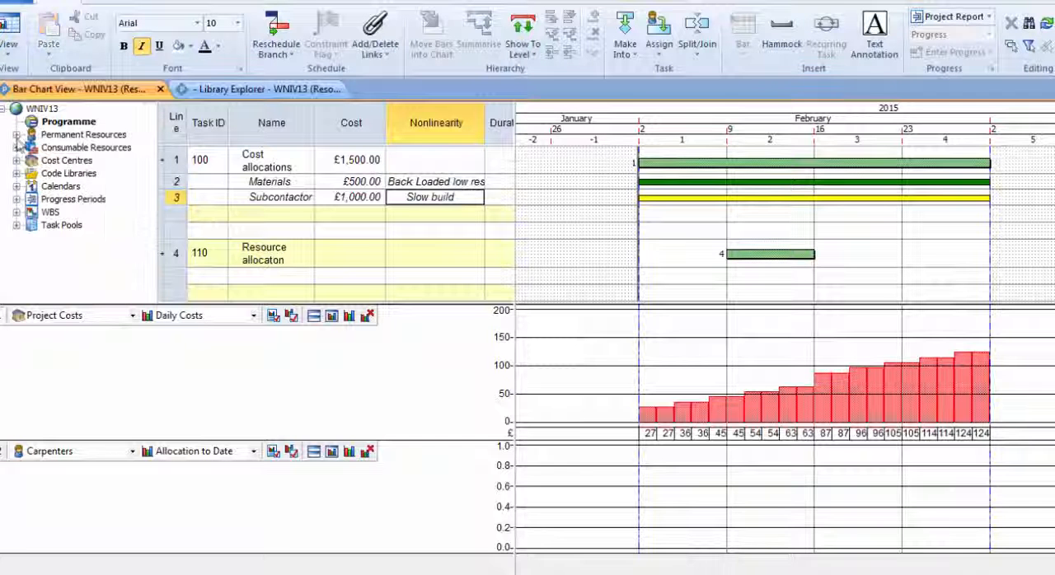
Step: Expand Permanent Resources > Site Resources and assign Carpenters to task 110
{"action": "left_click", "coordinate": [16, 134]}
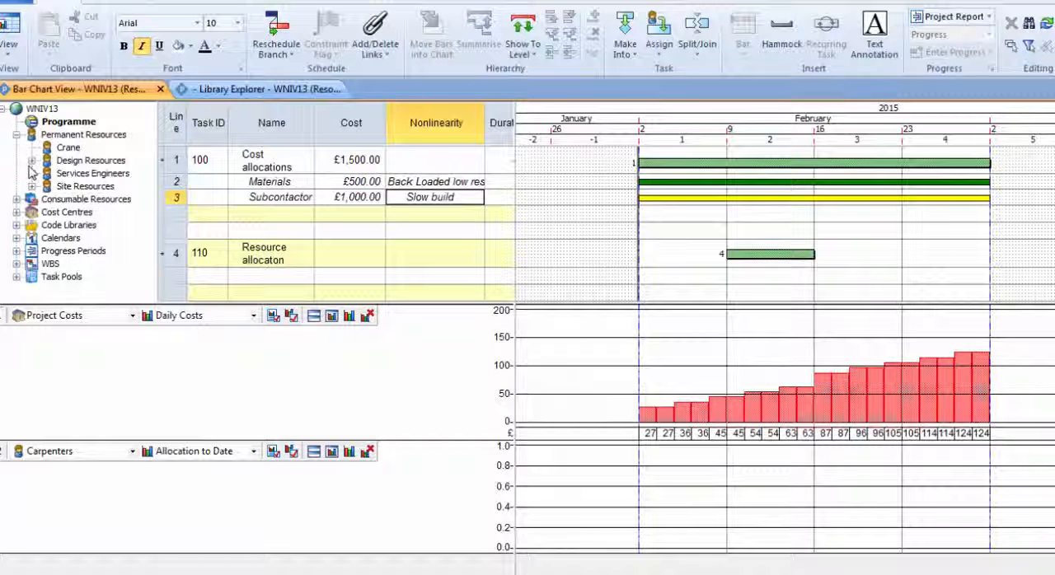
{"action": "left_click", "coordinate": [32, 186]}
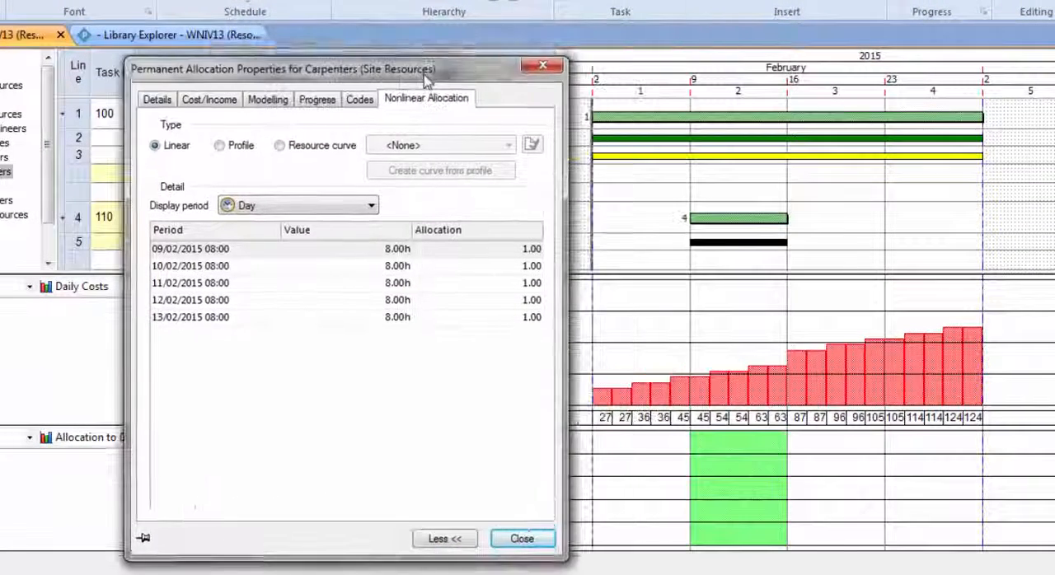
Step: Switch Carpenters to a Profile of 4h, 6h, 8h, 6h, 4h and close the properties
{"action": "left_click", "coordinate": [281, 145]}
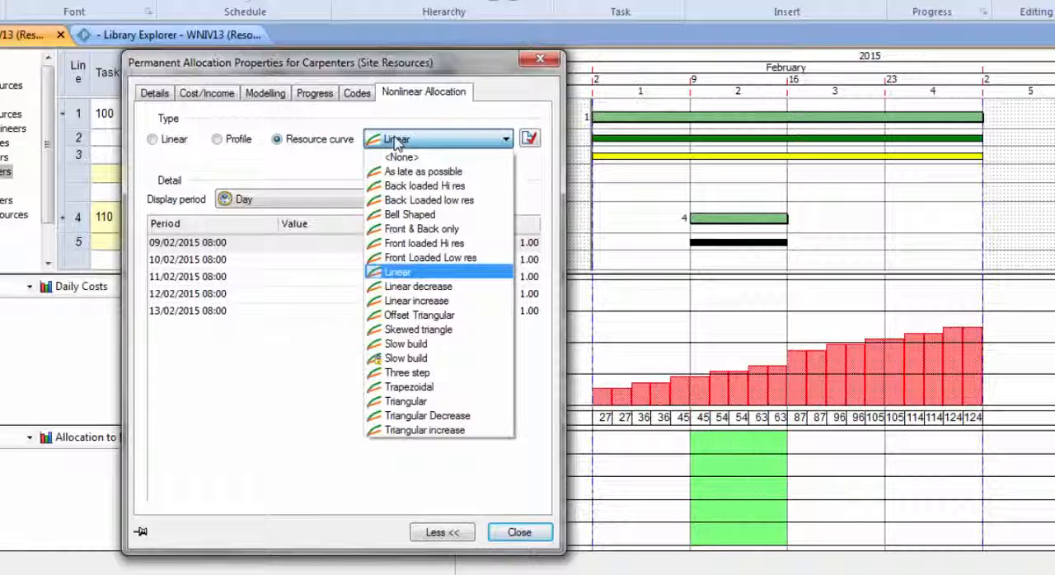
{"action": "left_click", "coordinate": [396, 272]}
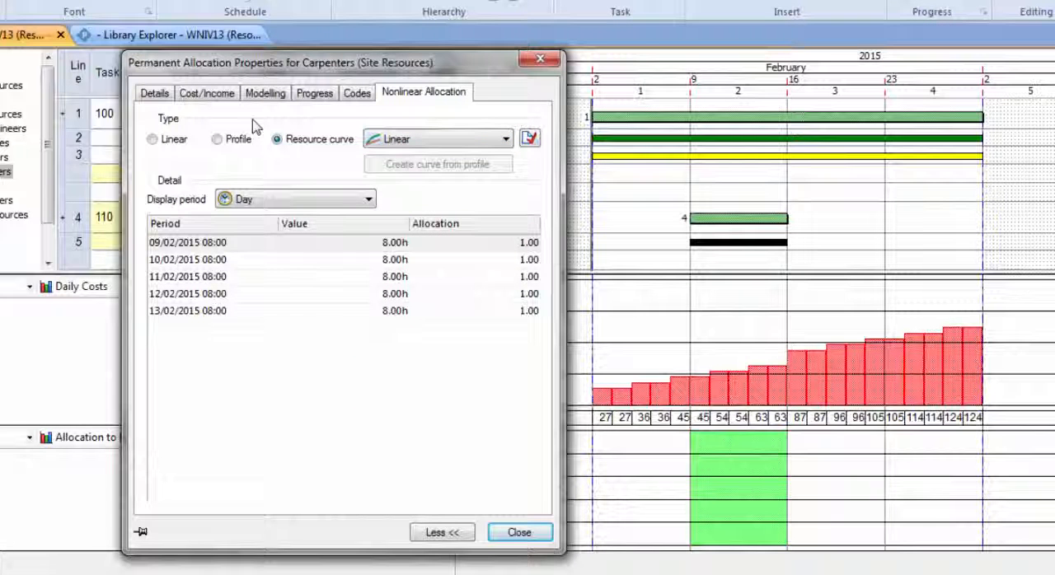
{"action": "left_click", "coordinate": [217, 138]}
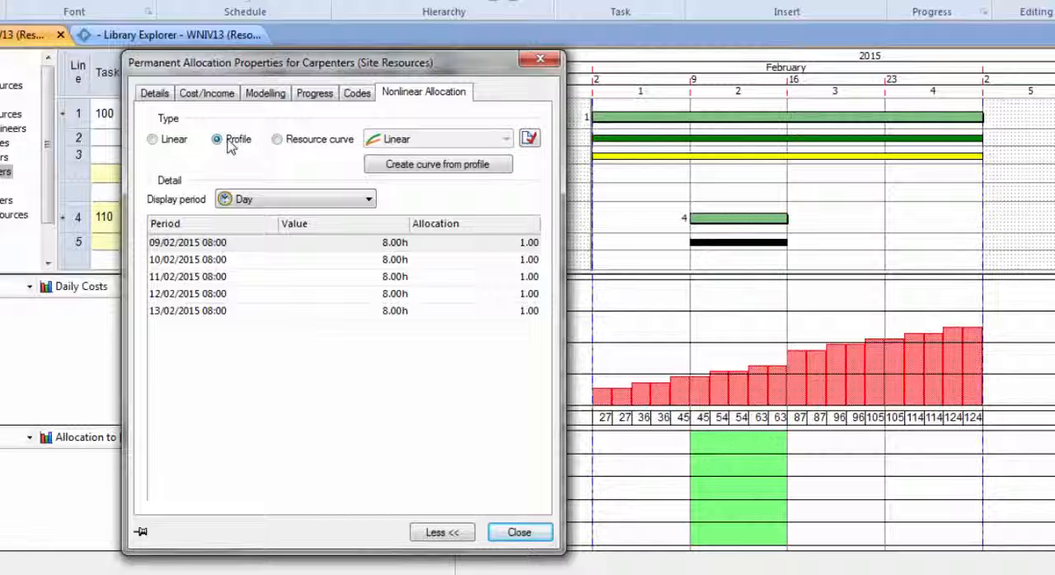
{"action": "left_click", "coordinate": [188, 243]}
{"action": "type", "text": "4"}
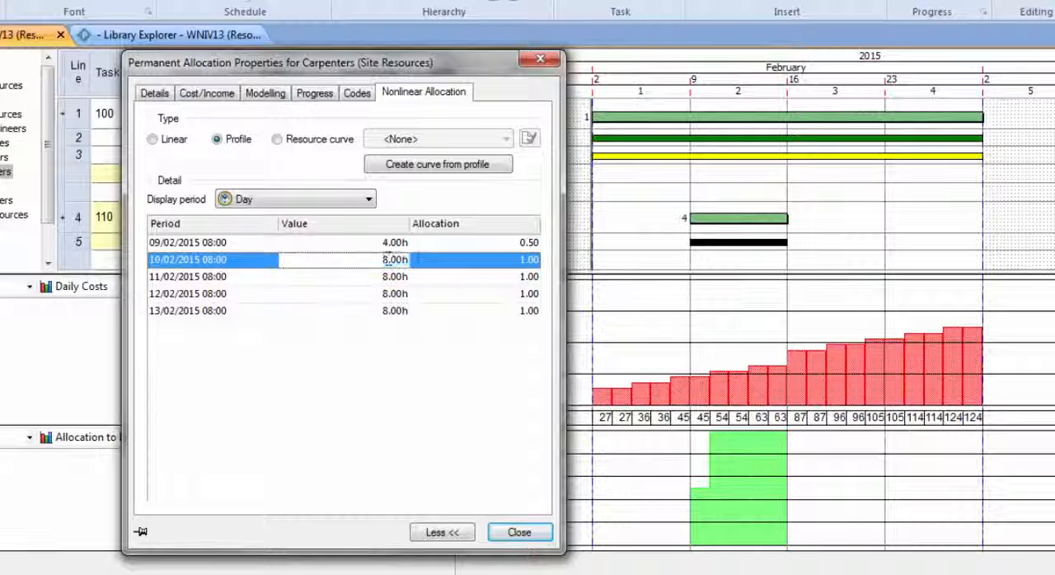
{"action": "type", "text": "6"}
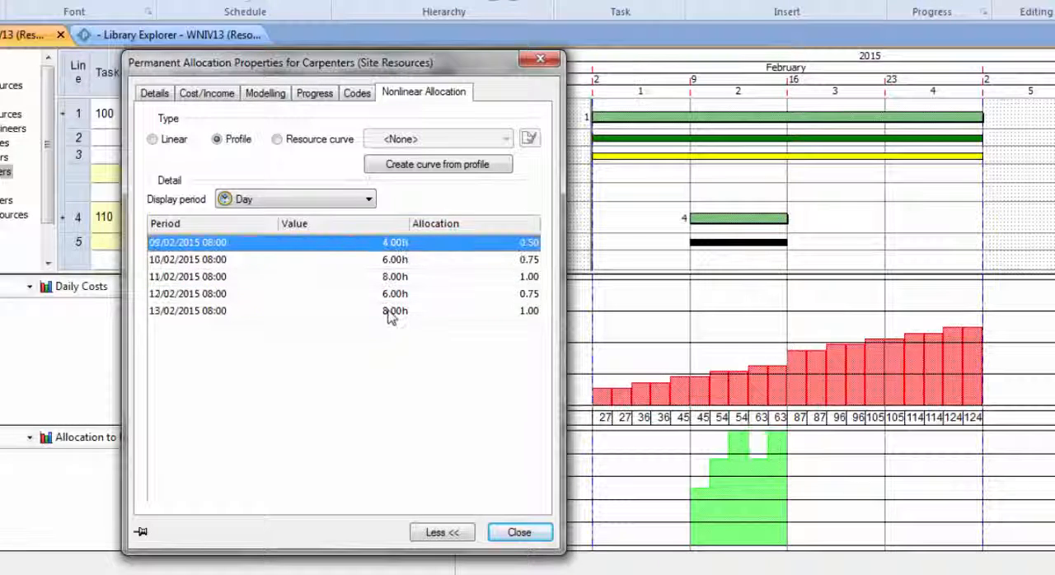
{"action": "left_click", "coordinate": [394, 311]}
{"action": "type", "text": "4"}
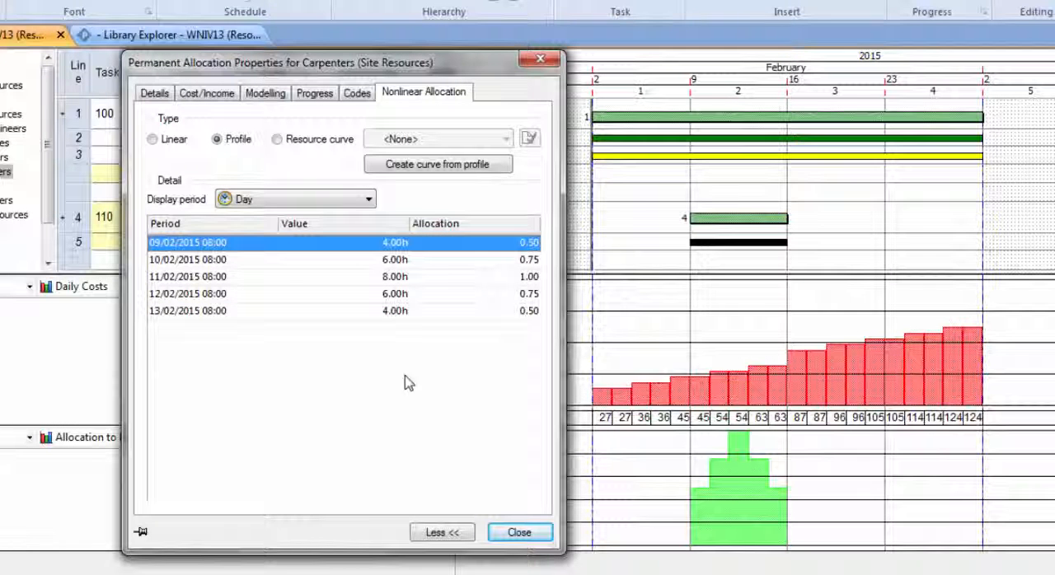
{"action": "left_click", "coordinate": [519, 531]}
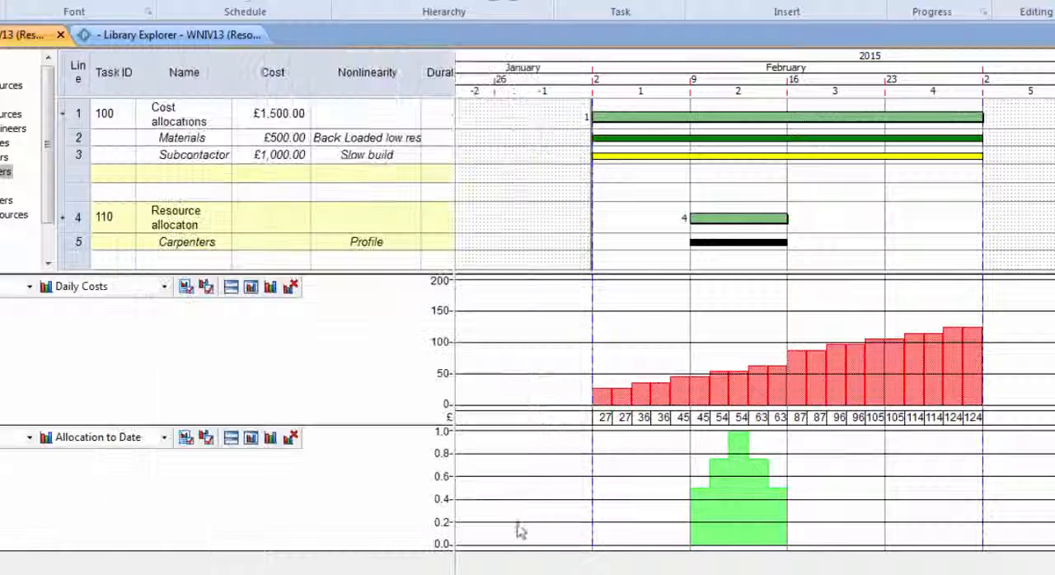